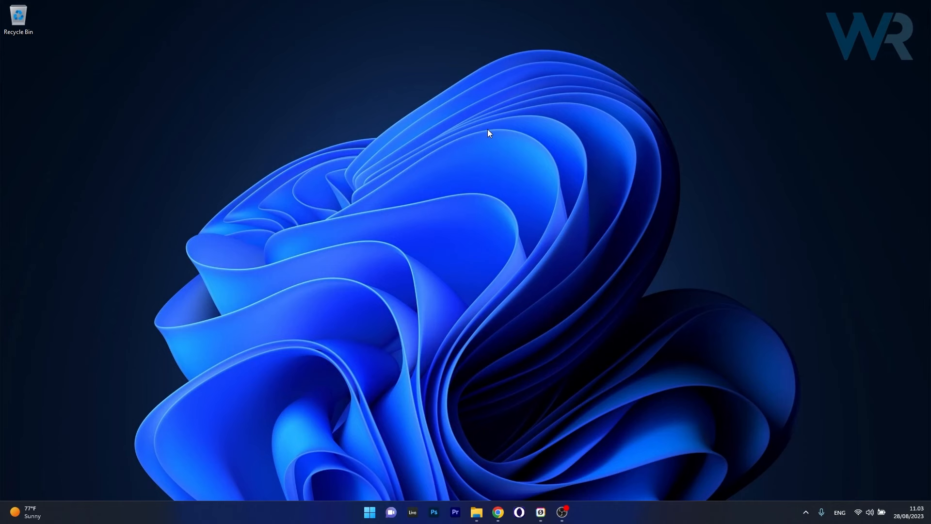
# Launch Device Manager from the Start menu and begin Update driver on the Microsoft AC Adapter under Batteries.
pyautogui.rightClick(369, 511)
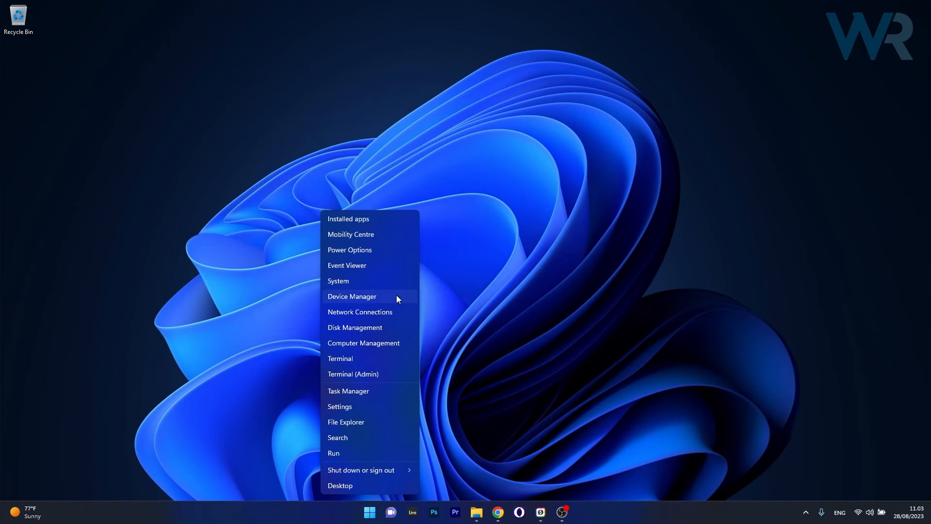
pyautogui.click(351, 297)
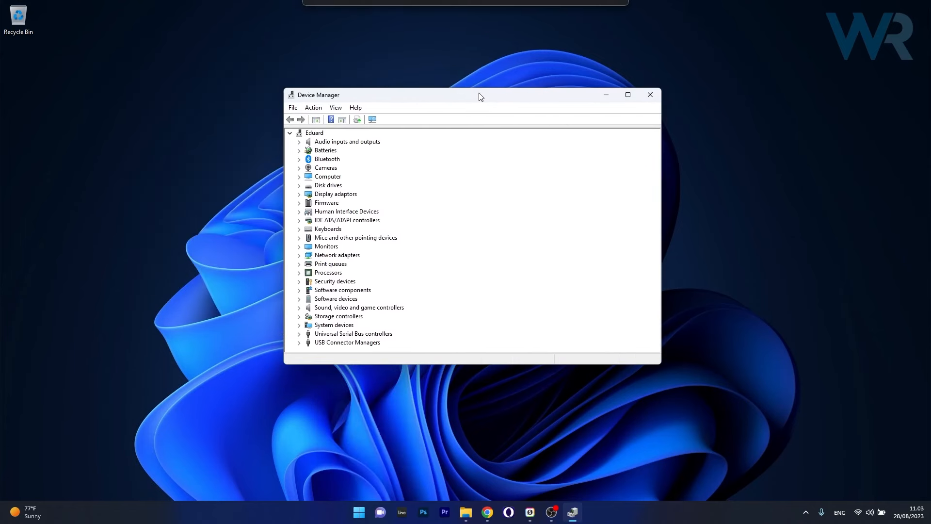
pyautogui.click(299, 150)
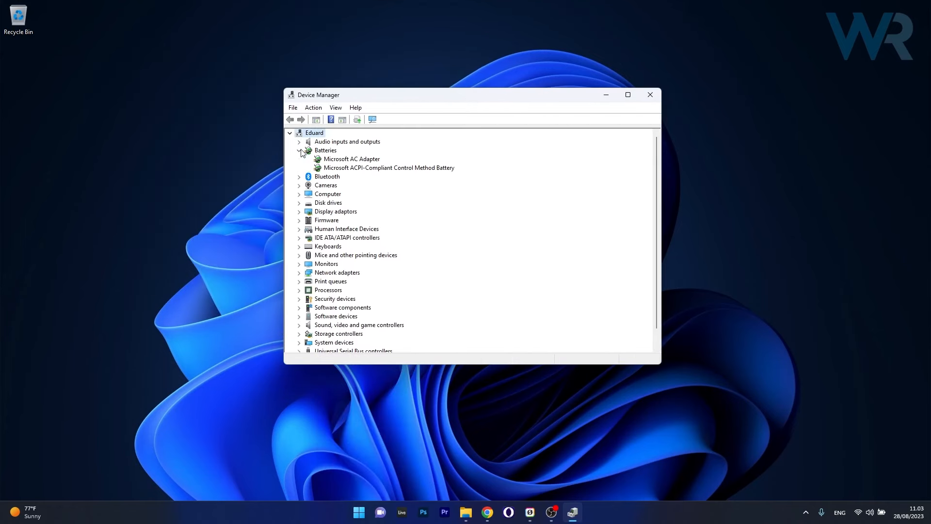
pyautogui.rightClick(351, 158)
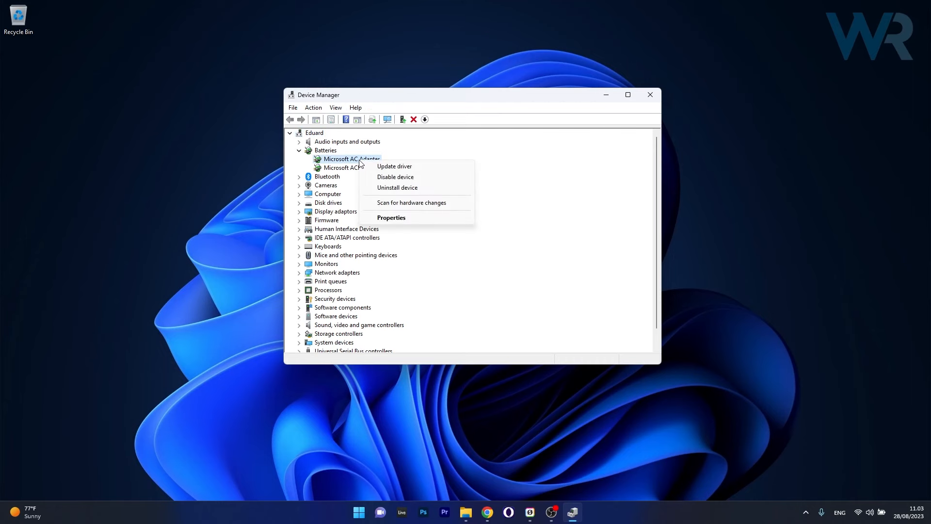
pyautogui.click(394, 166)
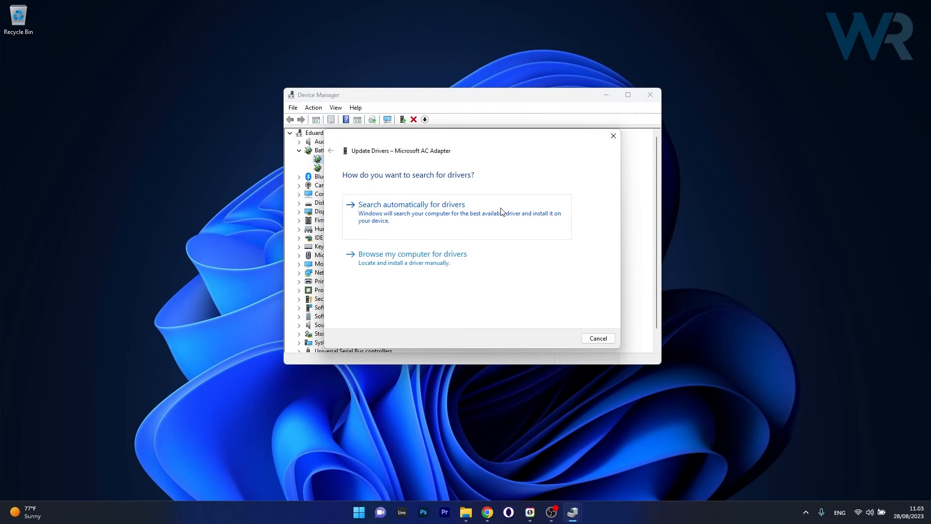
# Search automatically for drivers, acknowledge the best driver is already installed, and close Device Manager.
pyautogui.click(411, 204)
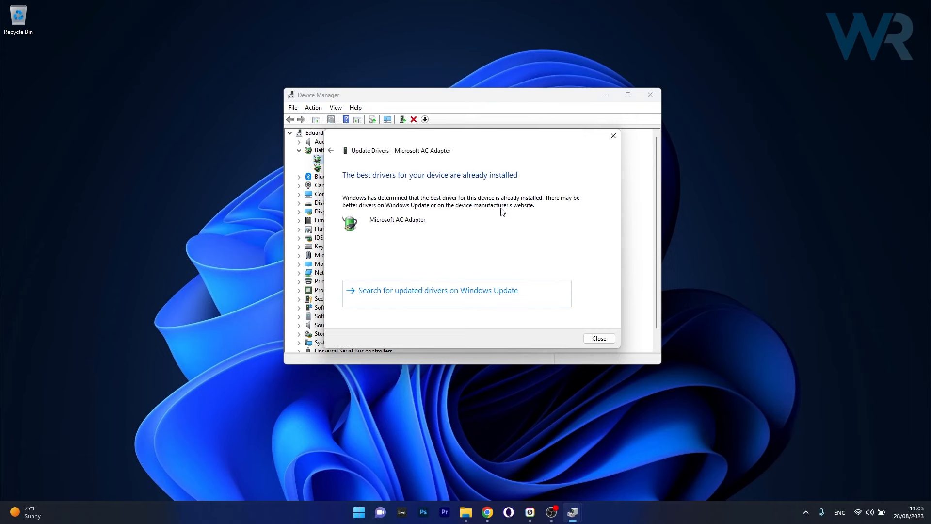
pyautogui.click(599, 337)
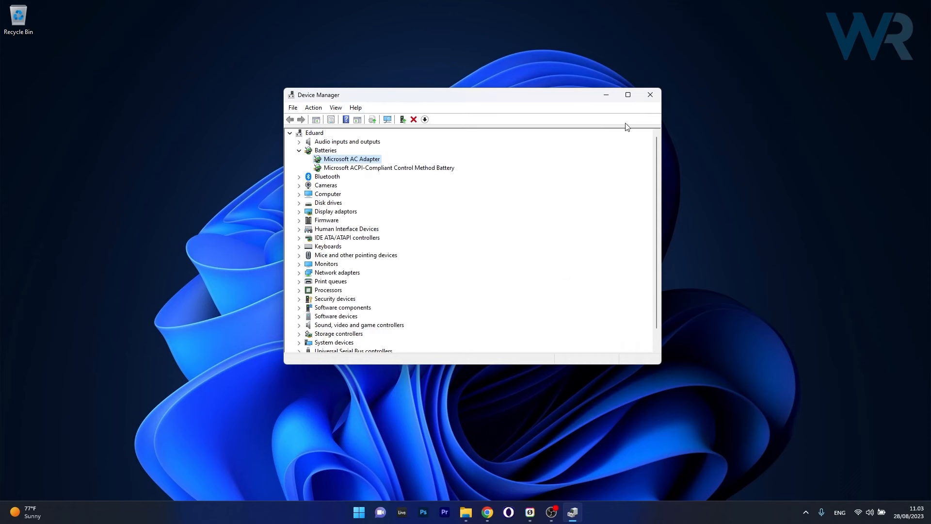
pyautogui.click(648, 96)
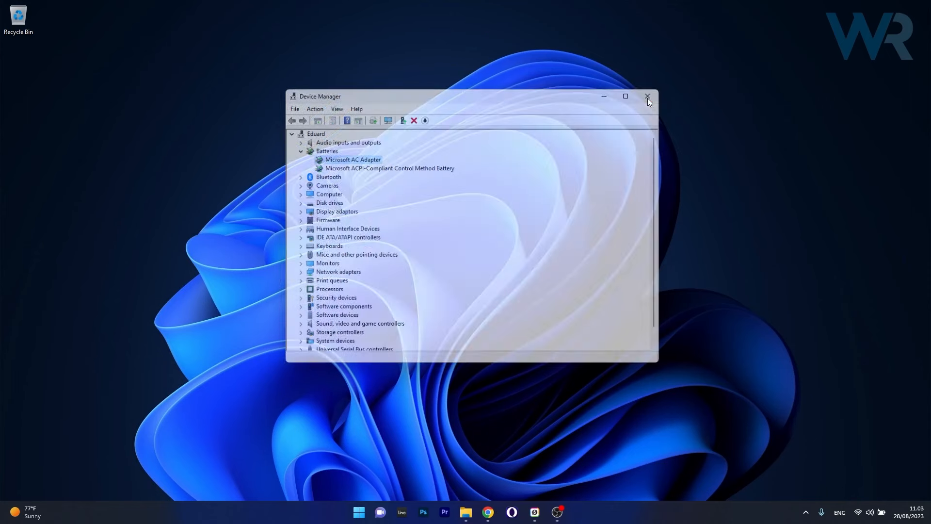
pyautogui.click(647, 96)
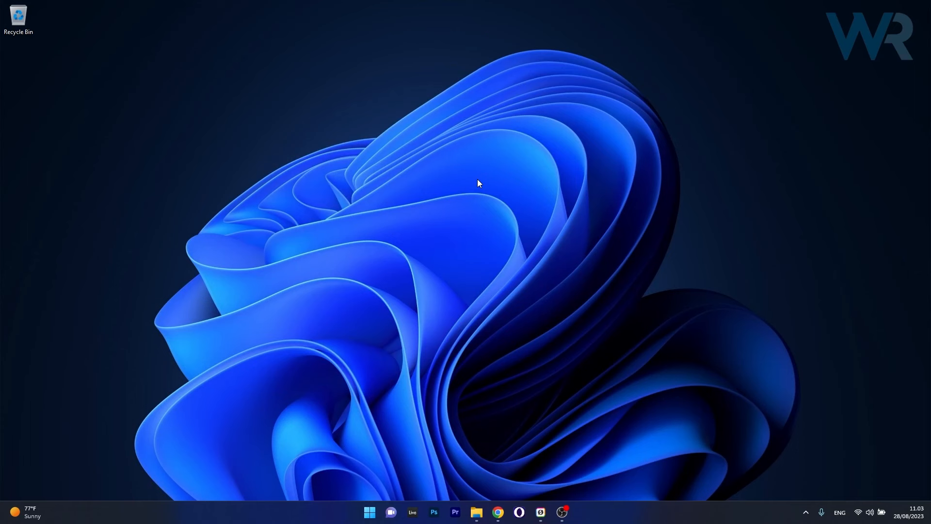